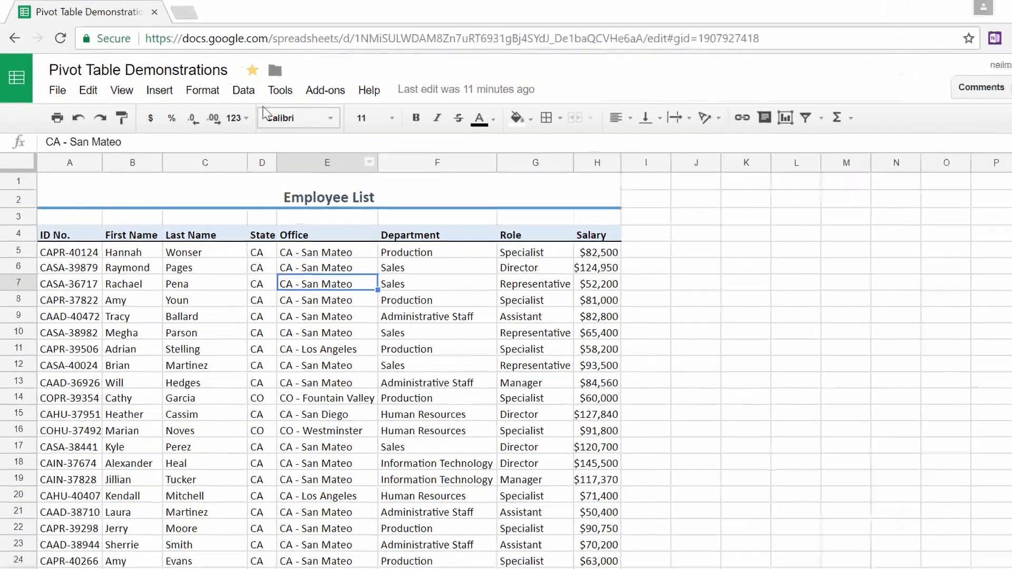
Insert a pivot table for the employee range A4:H186 on a new sheet.
left_click(244, 90)
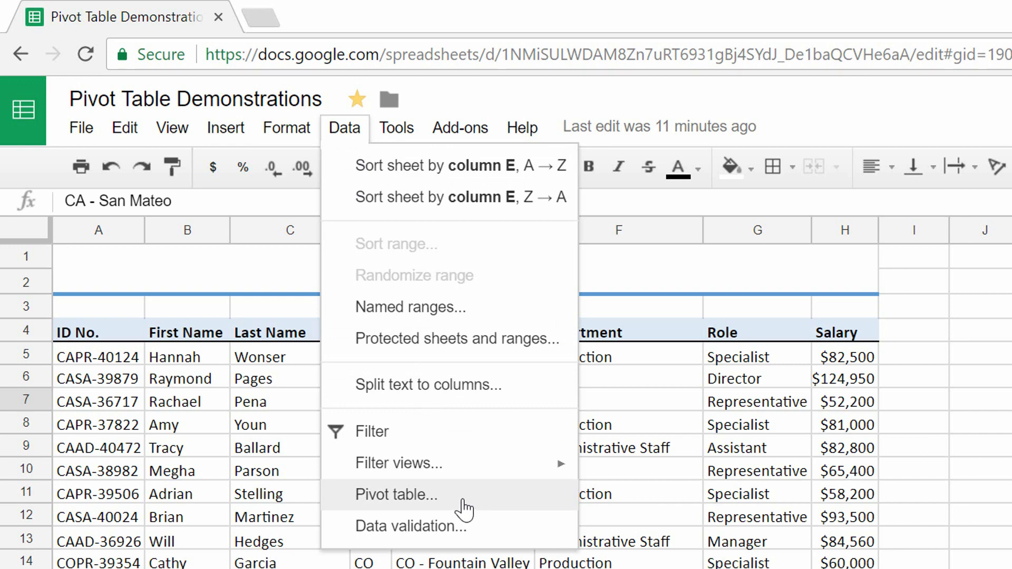
left_click(397, 495)
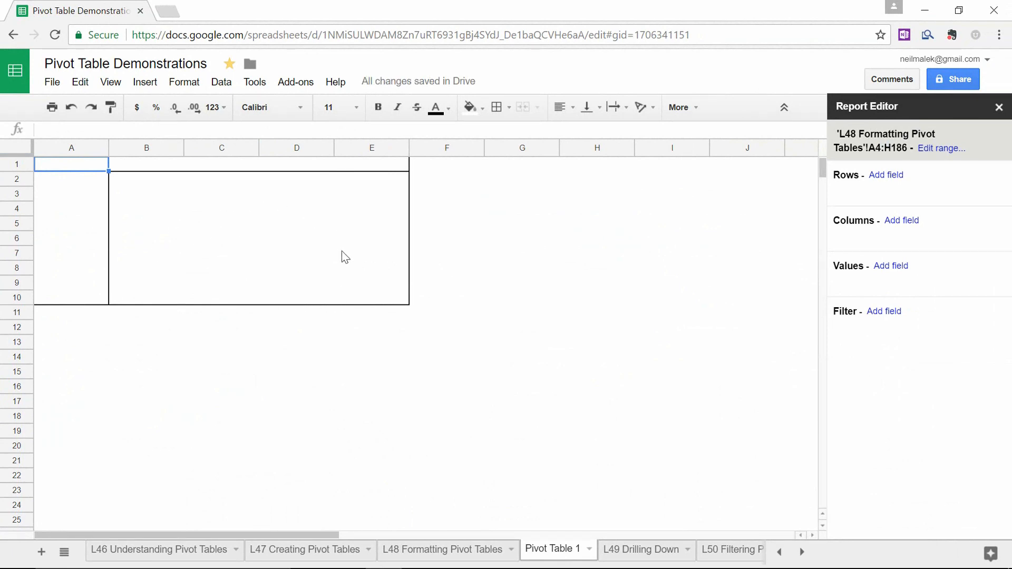
mouse_move(195, 277)
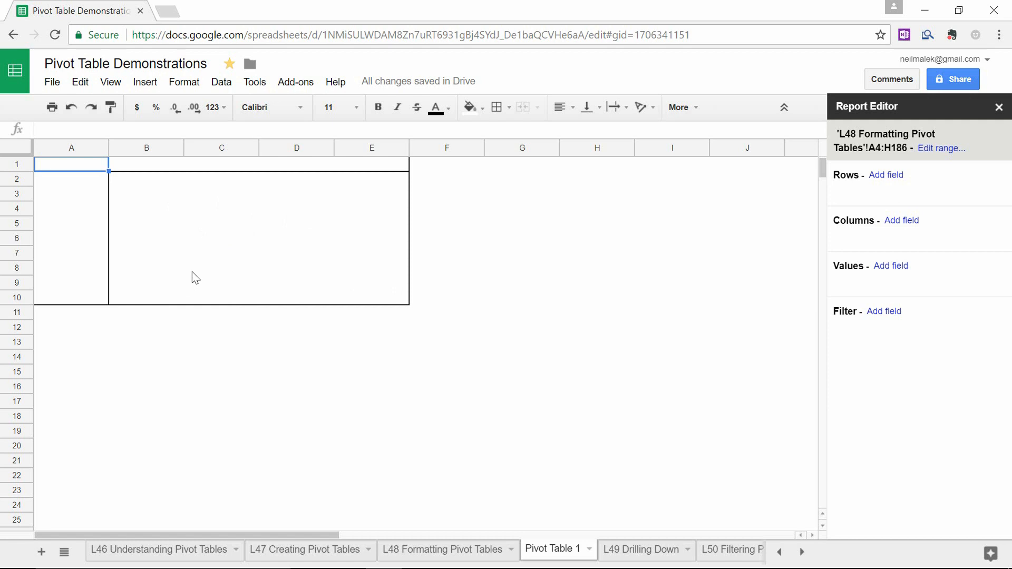
mouse_move(845, 278)
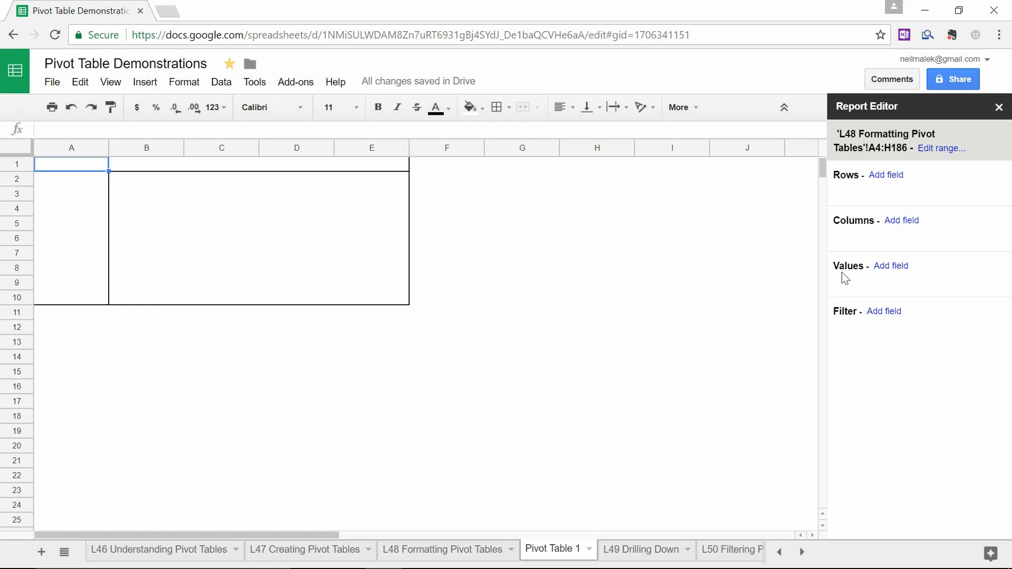
mouse_move(890, 265)
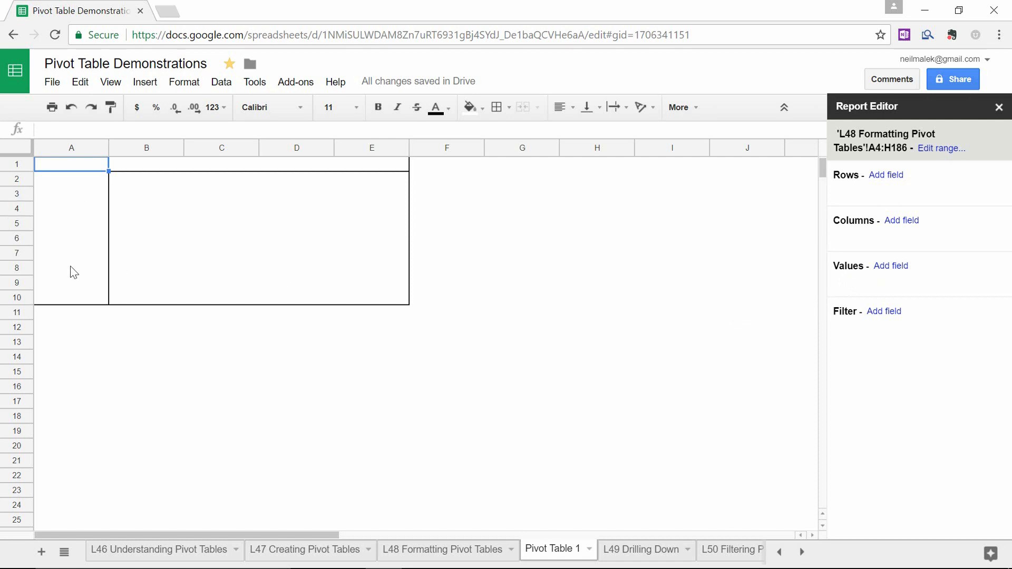
mouse_move(80, 304)
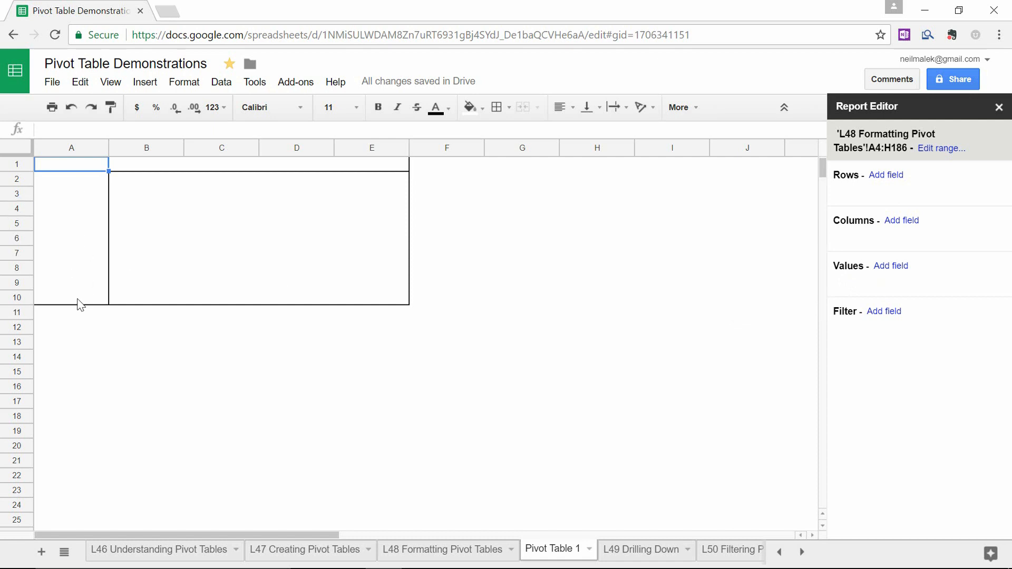
mouse_move(871, 252)
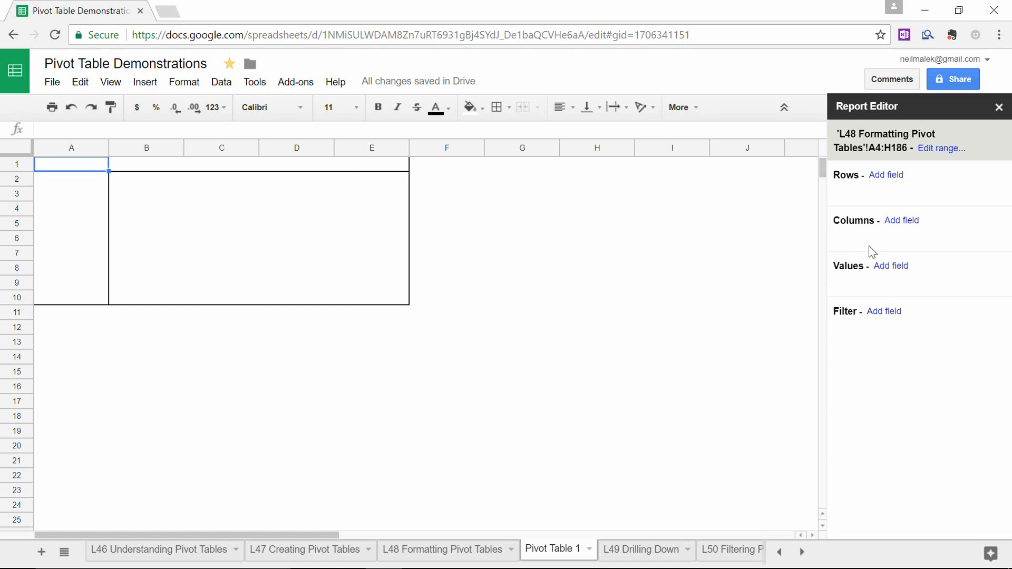
mouse_move(489, 216)
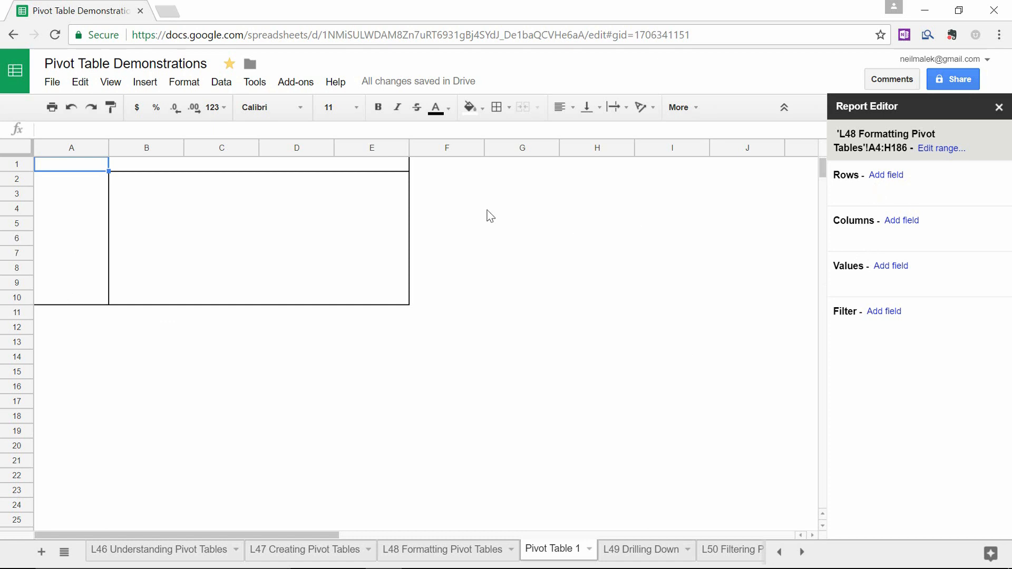
mouse_move(394, 169)
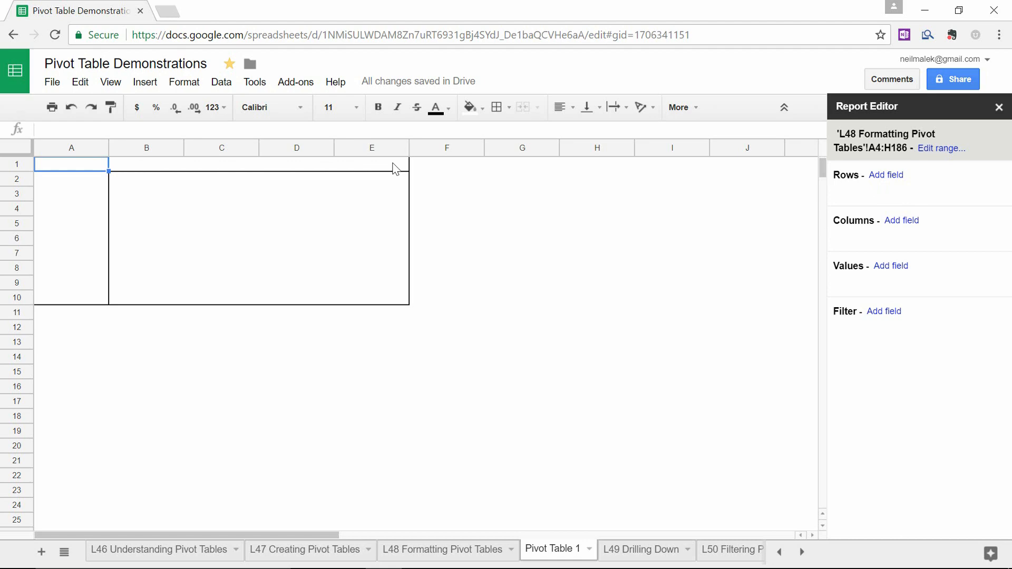
mouse_move(474, 236)
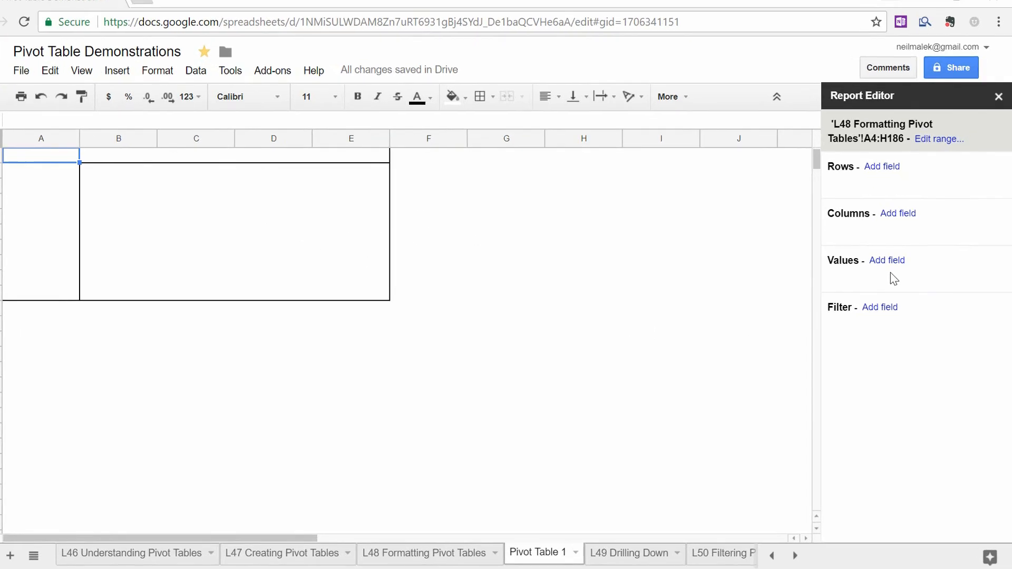
Add Salary as the pivot table value, summarized by SUM.
left_click(886, 260)
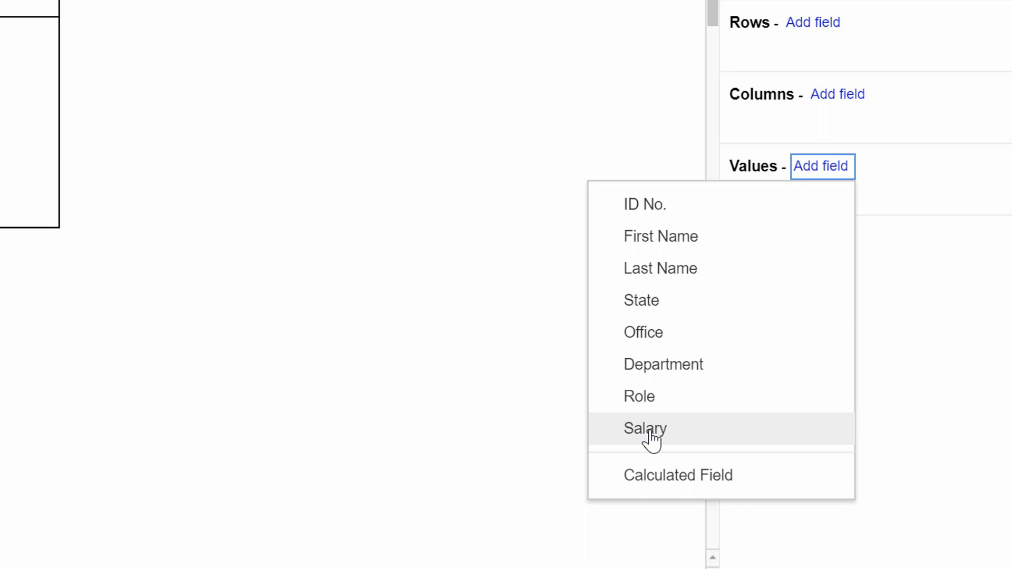
mouse_move(659, 442)
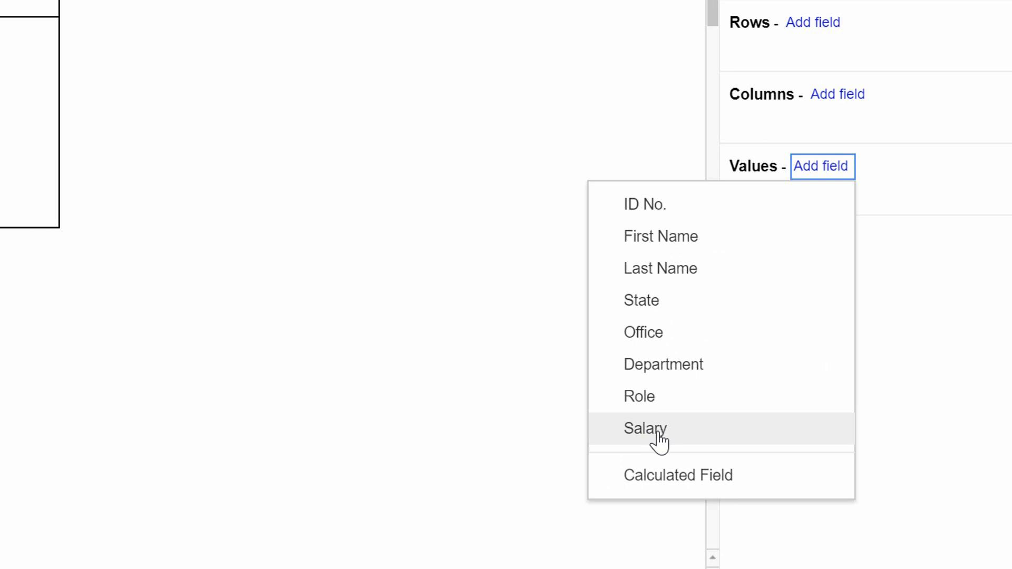
left_click(644, 428)
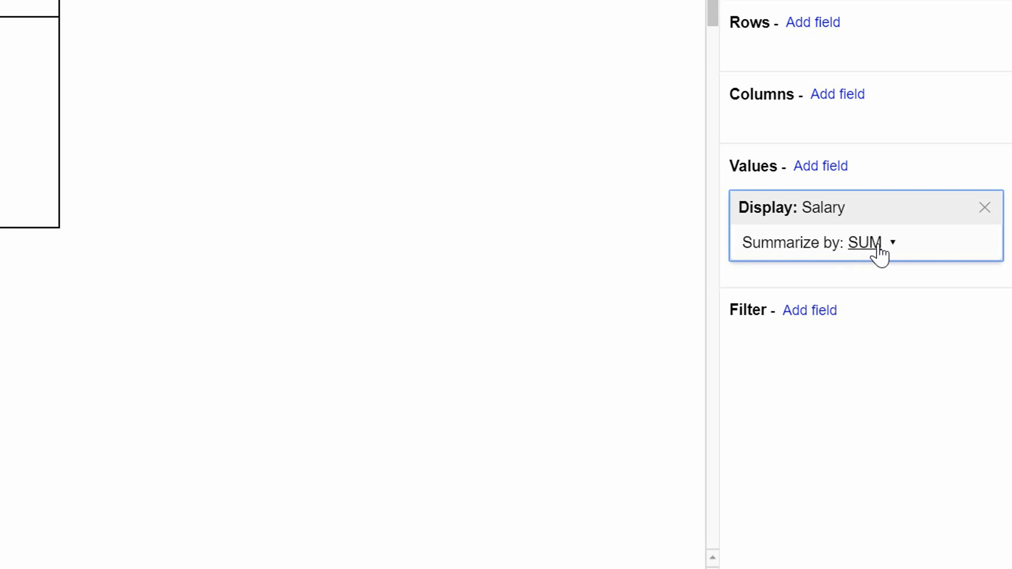
left_click(871, 242)
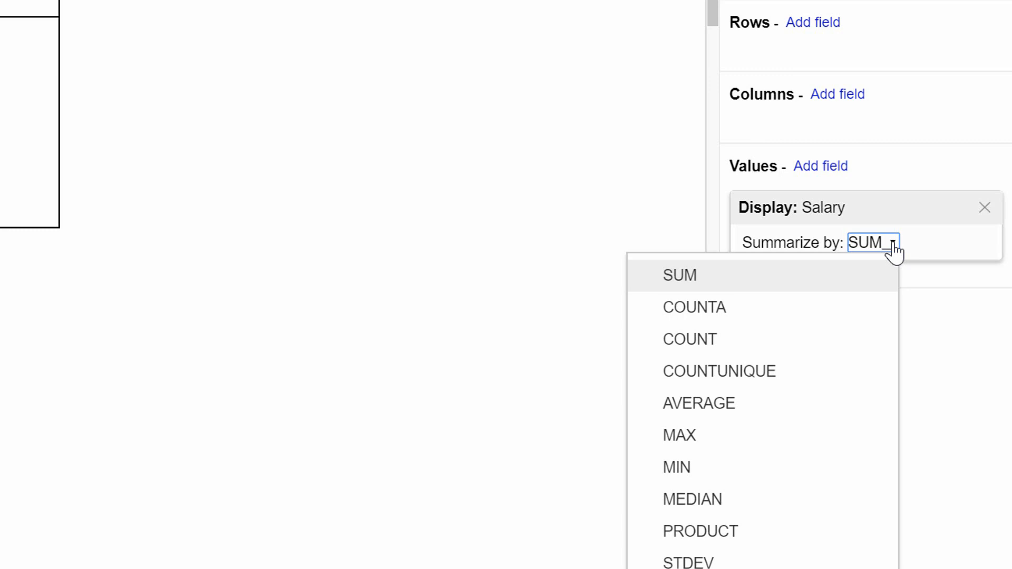
left_click(812, 22)
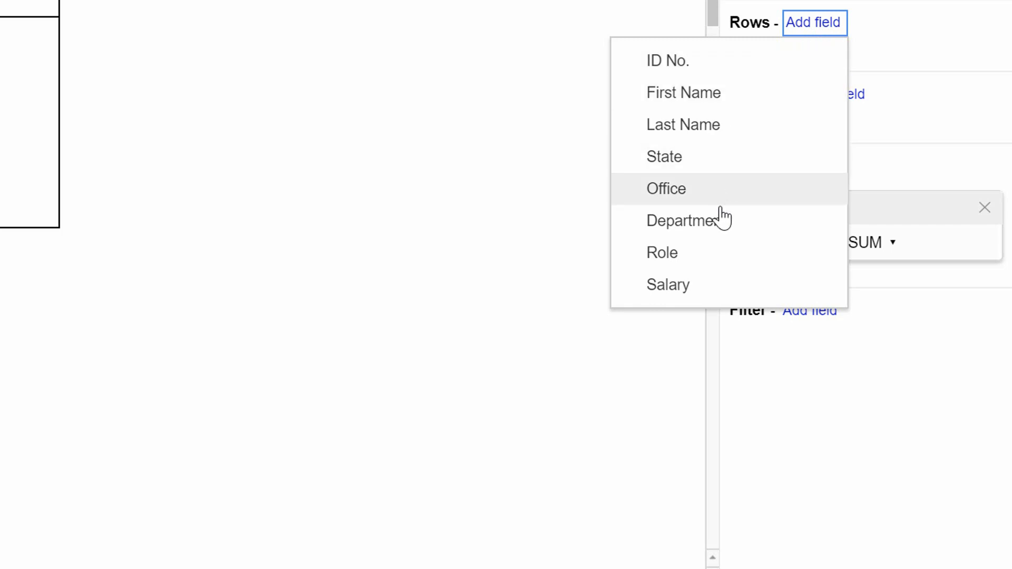
Add Department as the row field to show per-department salary totals.
left_click(683, 220)
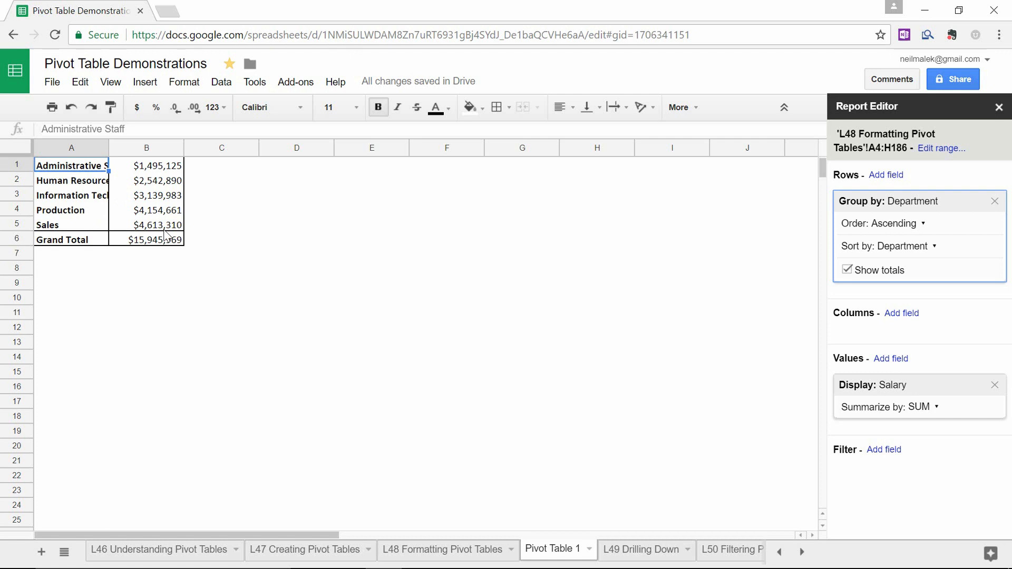
mouse_move(925, 554)
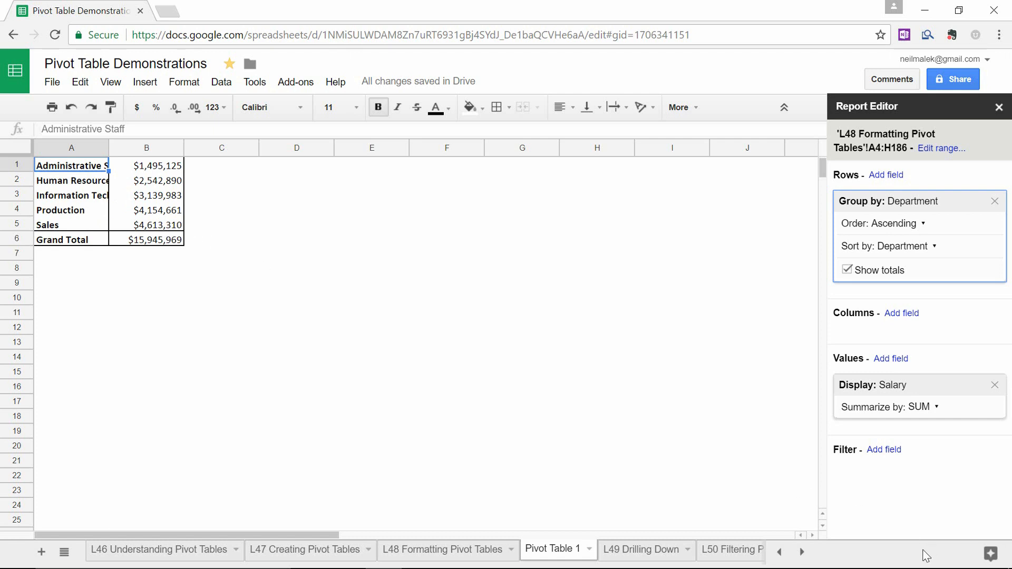
mouse_move(879, 270)
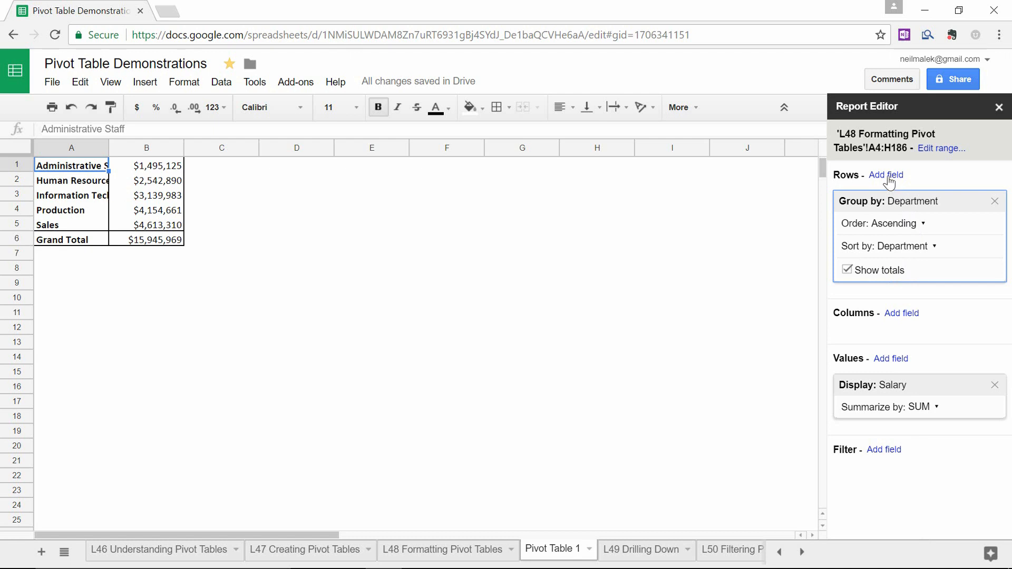
left_click(886, 175)
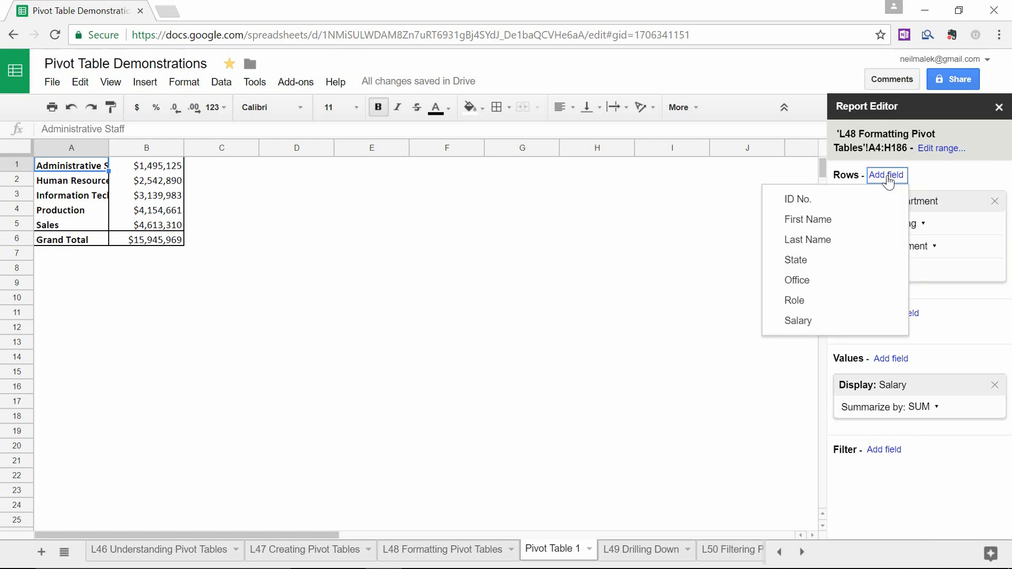
mouse_move(886, 185)
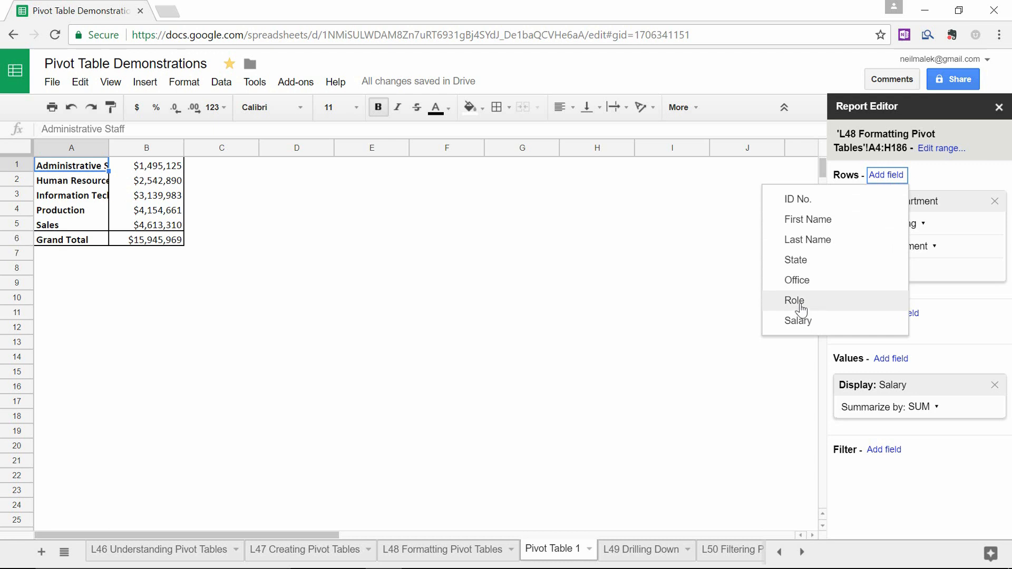
left_click(793, 300)
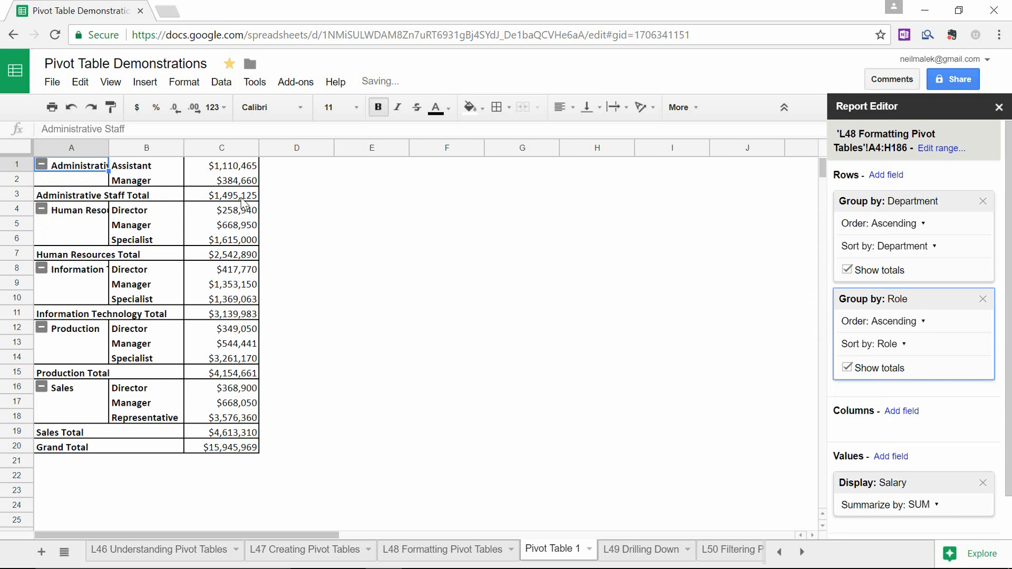
mouse_move(82, 253)
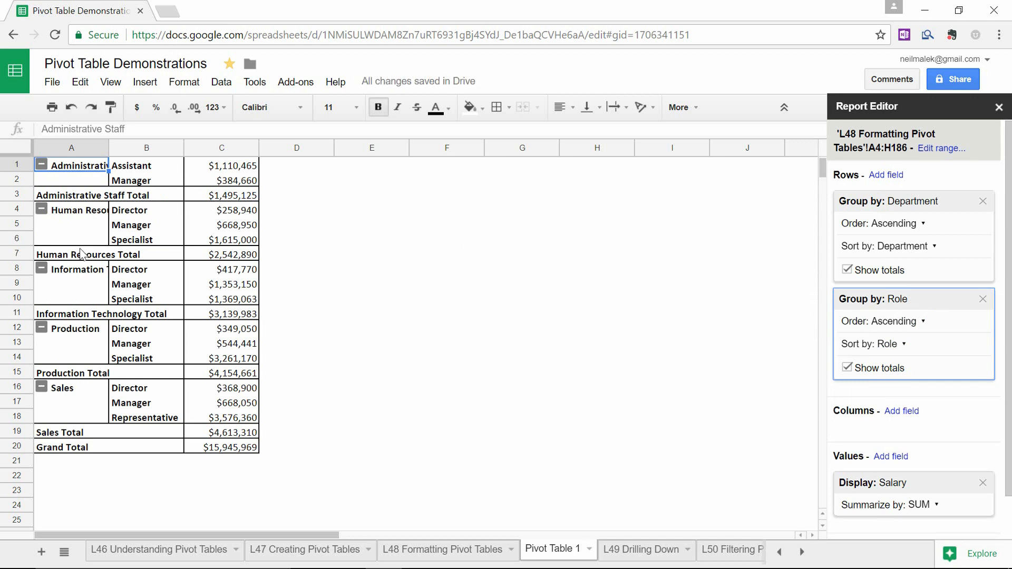
left_click(146, 210)
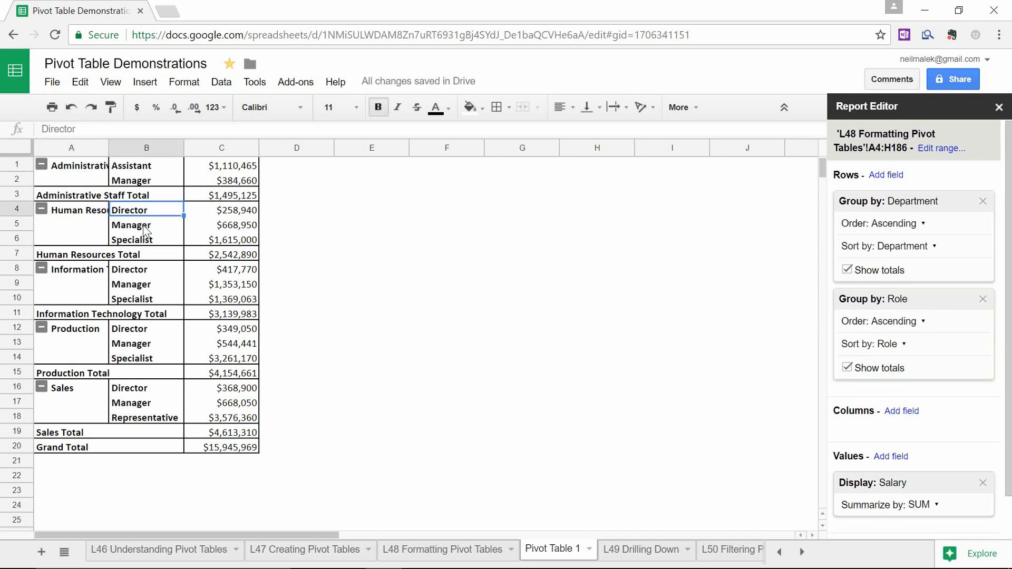
left_click(146, 239)
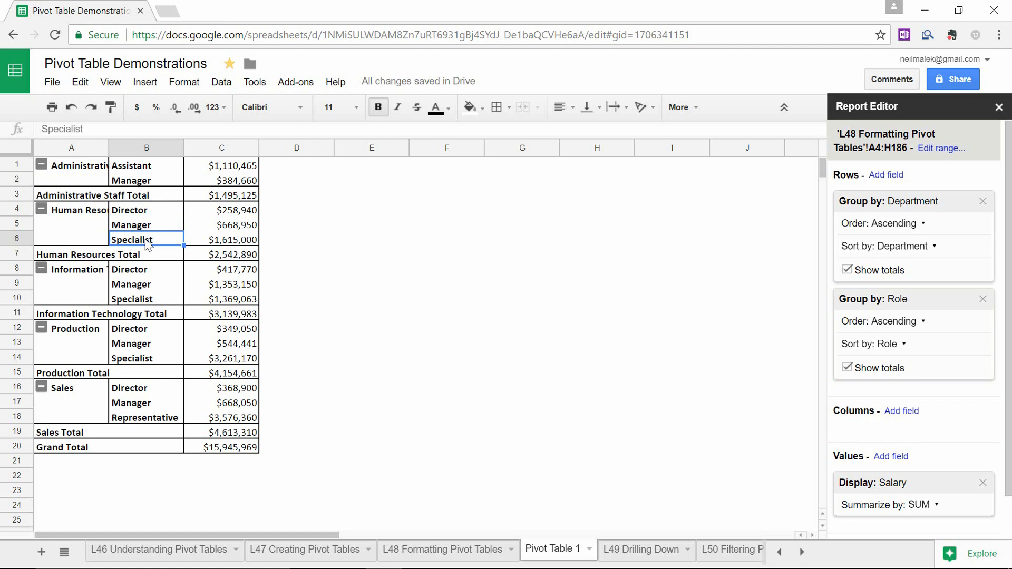
left_click(221, 254)
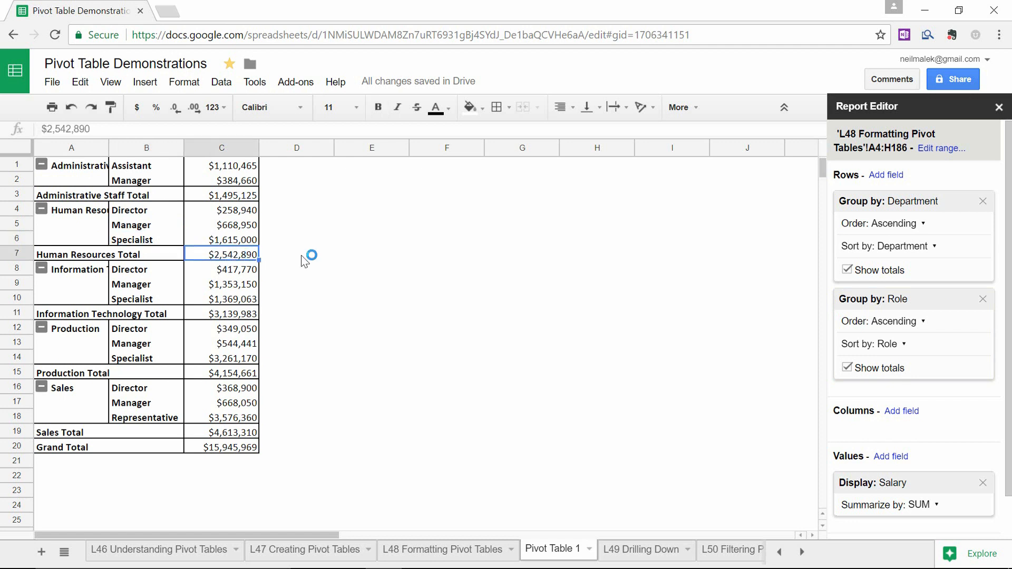
mouse_move(352, 259)
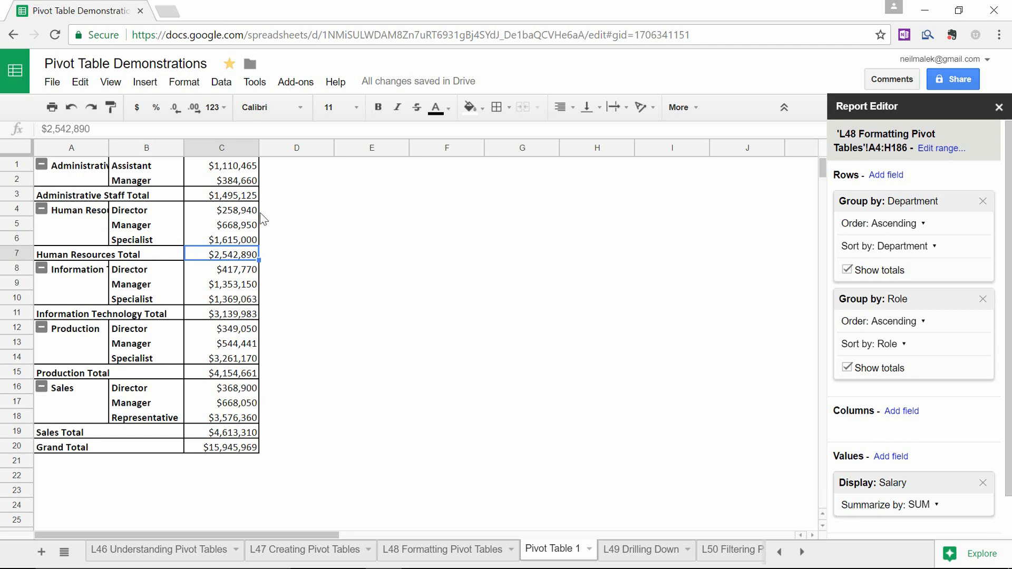
left_click(221, 210)
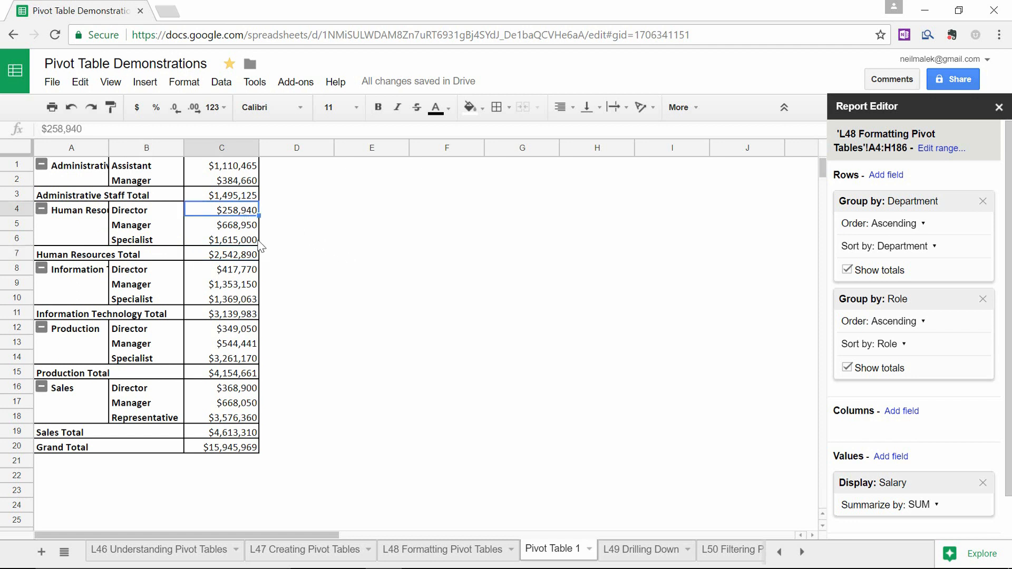
left_click(222, 225)
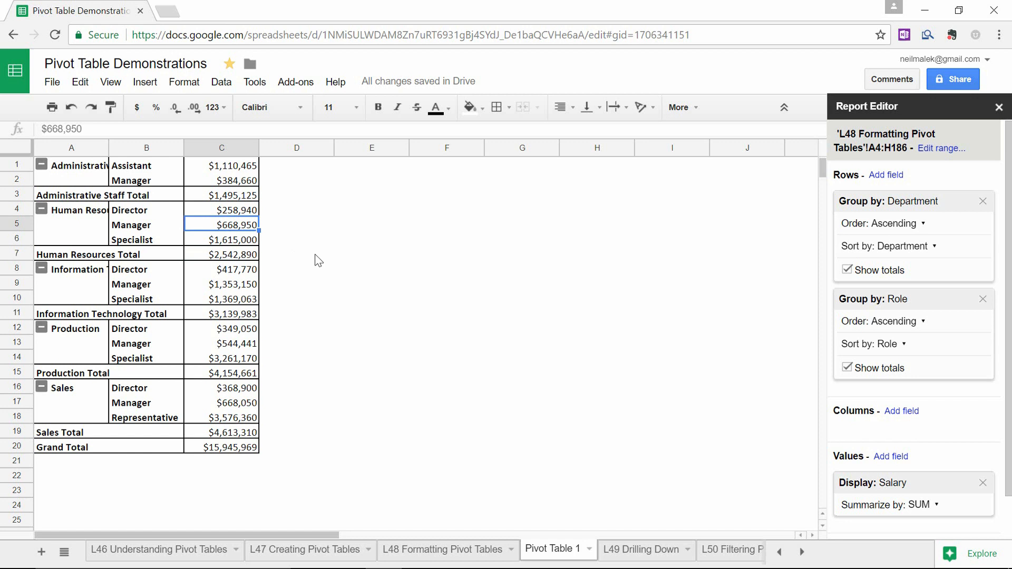
mouse_move(261, 252)
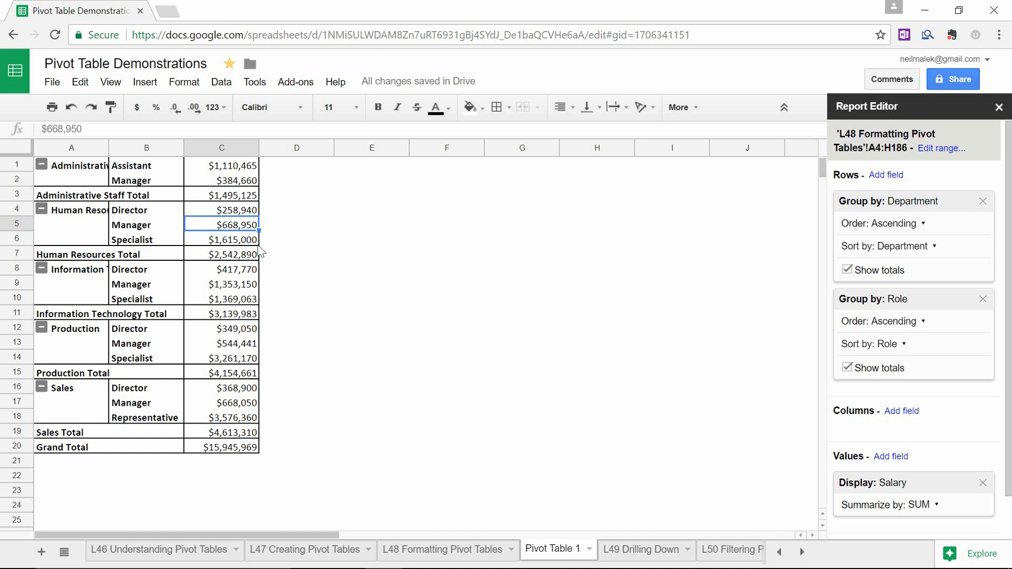
left_click(221, 240)
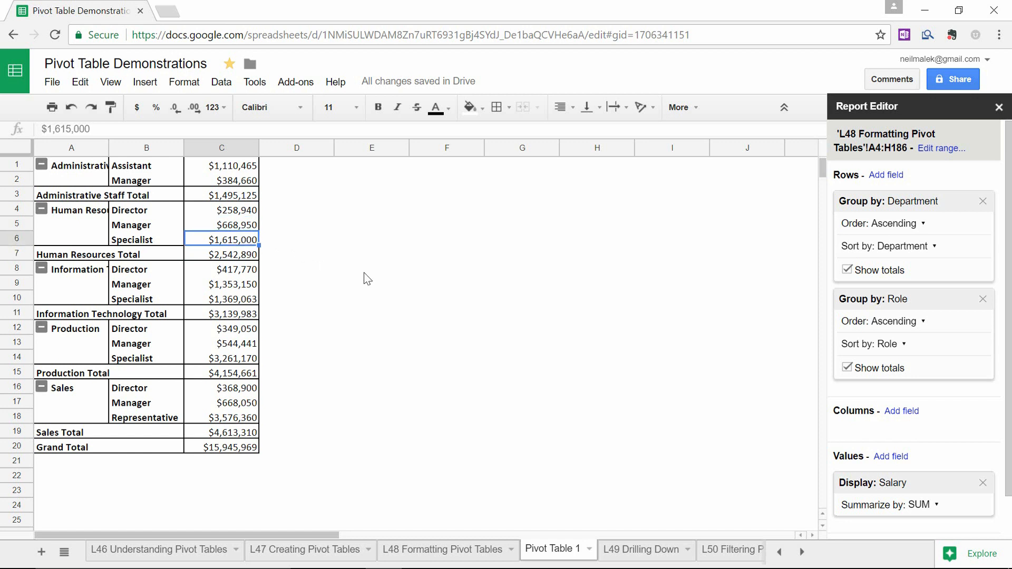
mouse_move(361, 269)
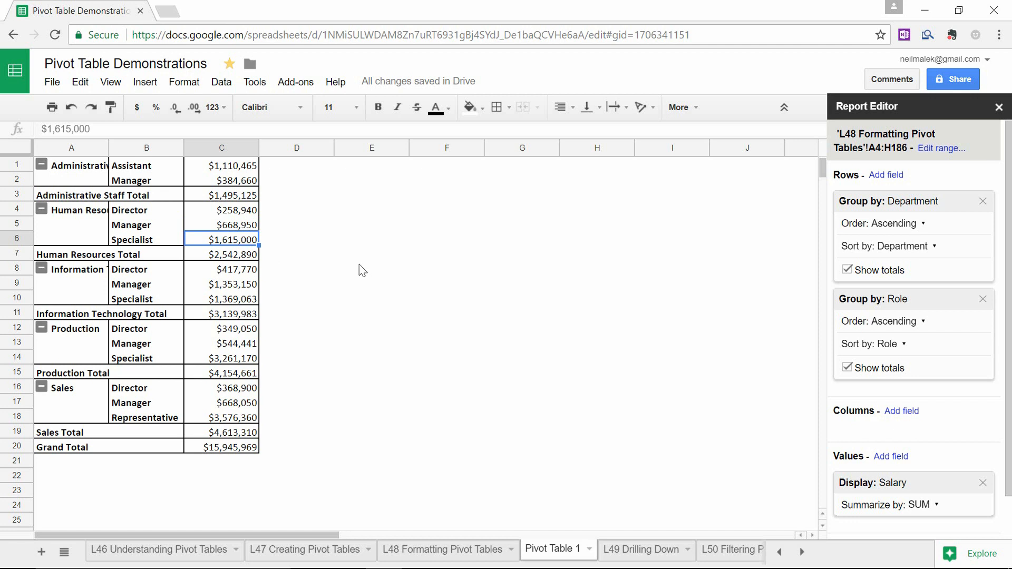
mouse_move(360, 270)
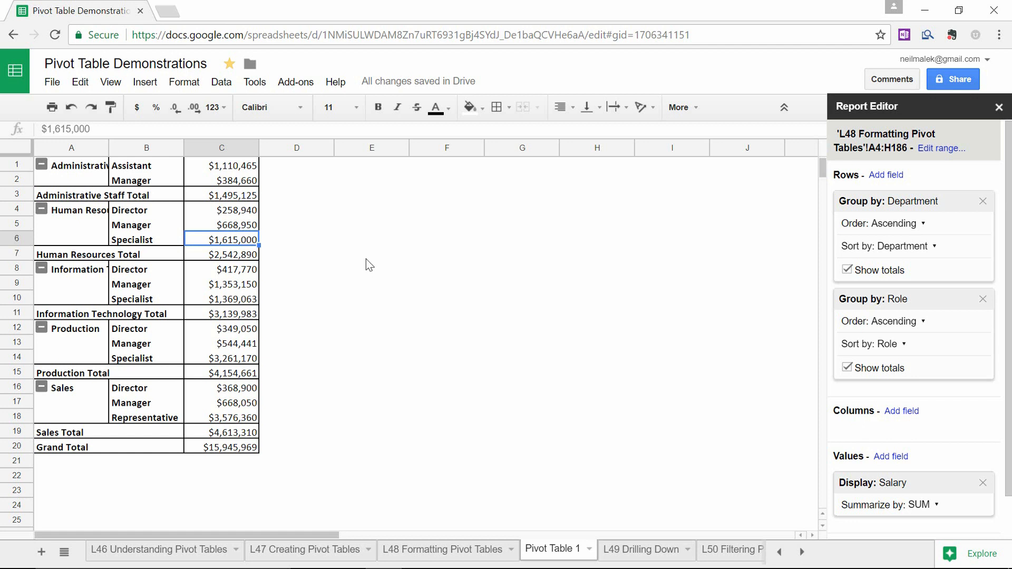
mouse_move(439, 267)
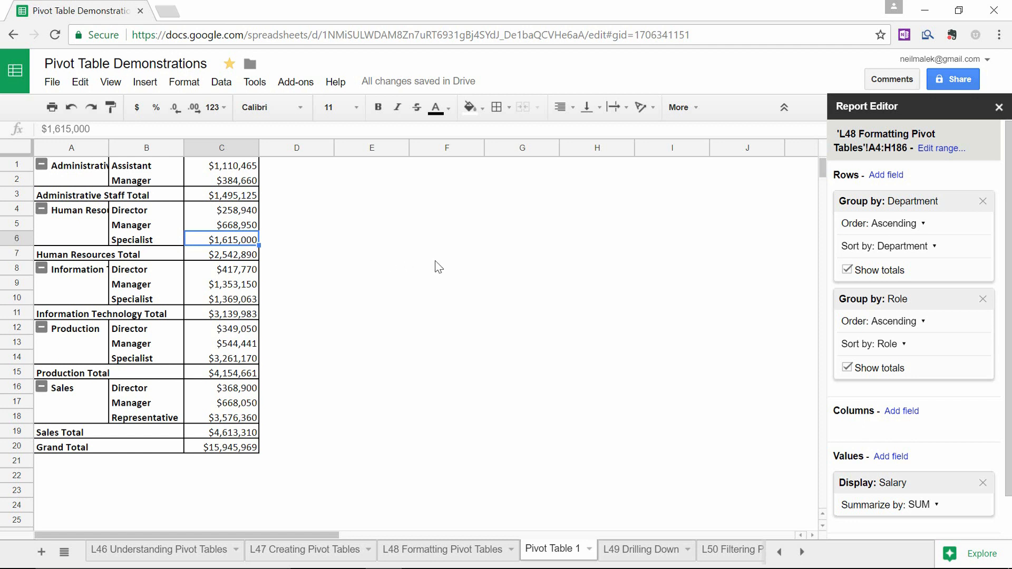
mouse_move(446, 272)
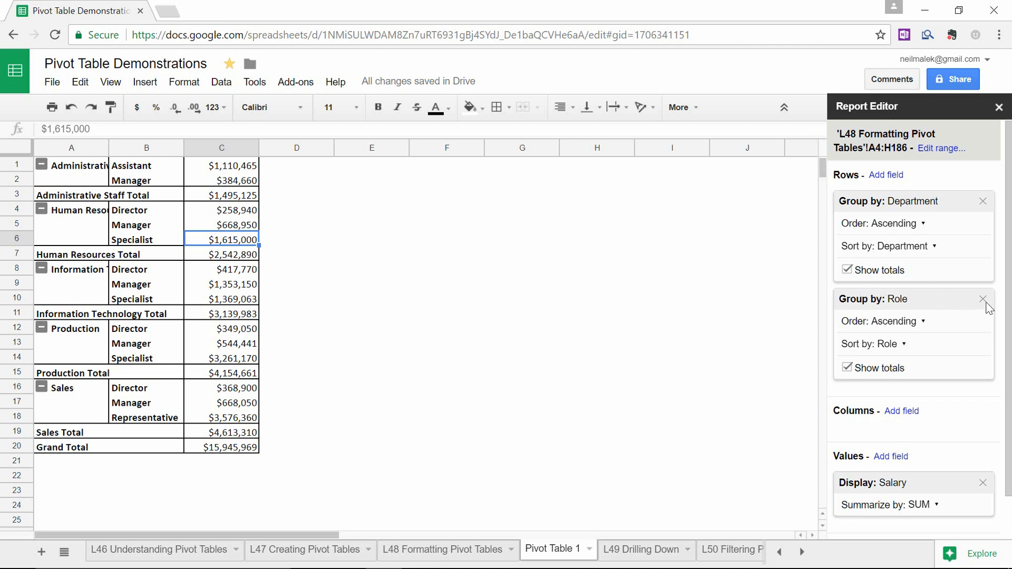
Replace the Role and Department row fields with State, then Office.
left_click(983, 299)
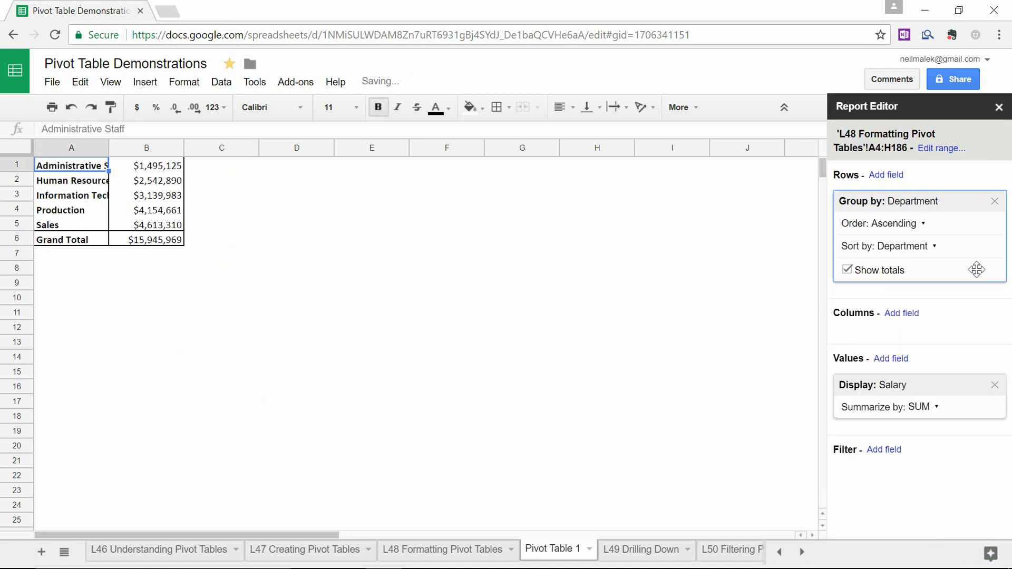
left_click(994, 201)
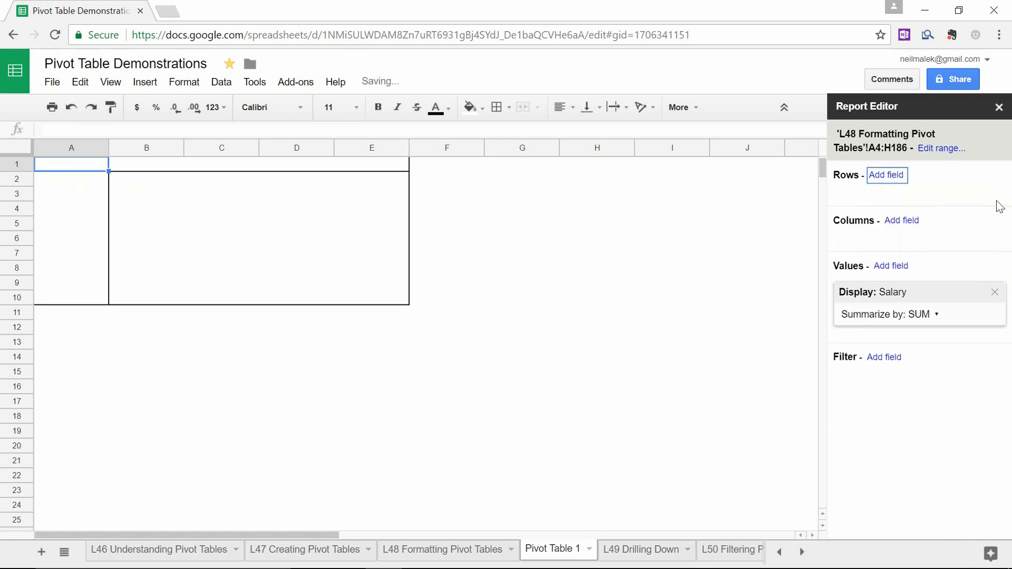
left_click(886, 175)
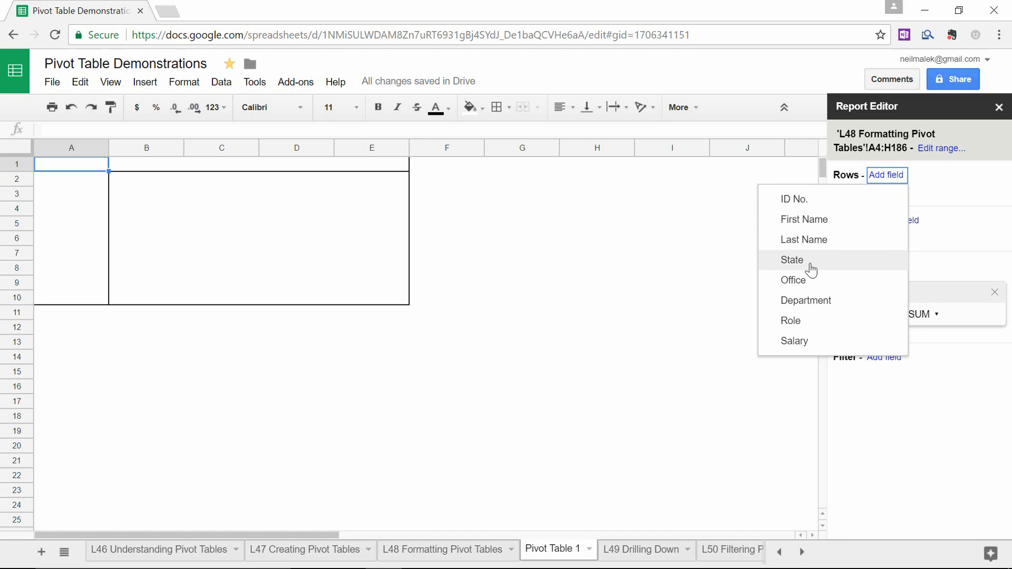
left_click(792, 260)
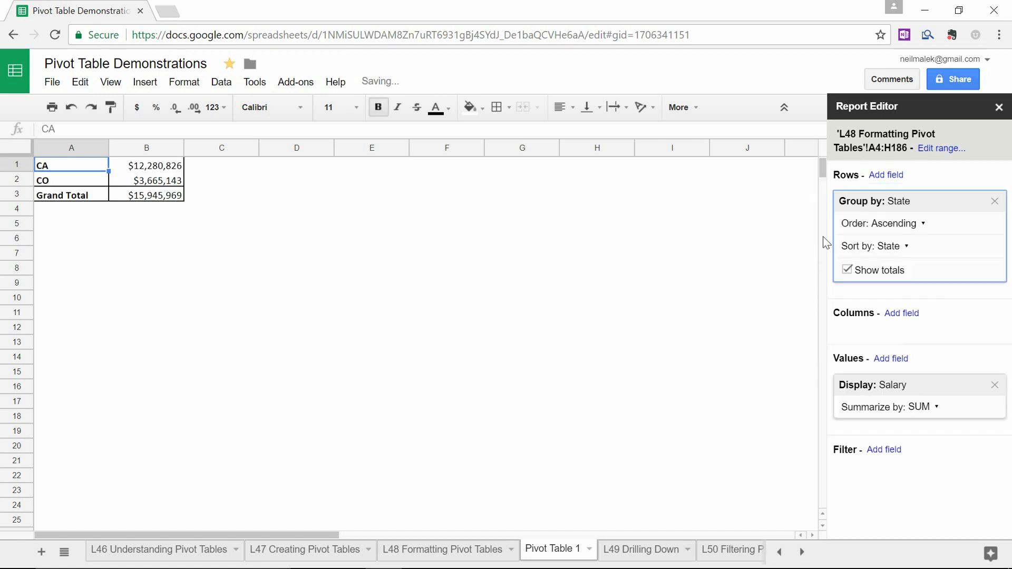
left_click(886, 175)
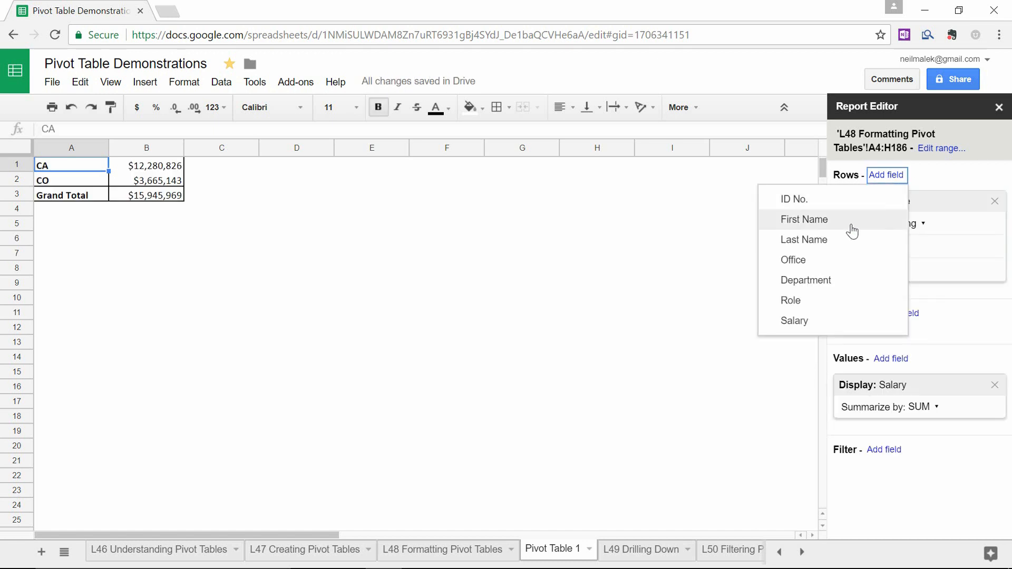
left_click(793, 259)
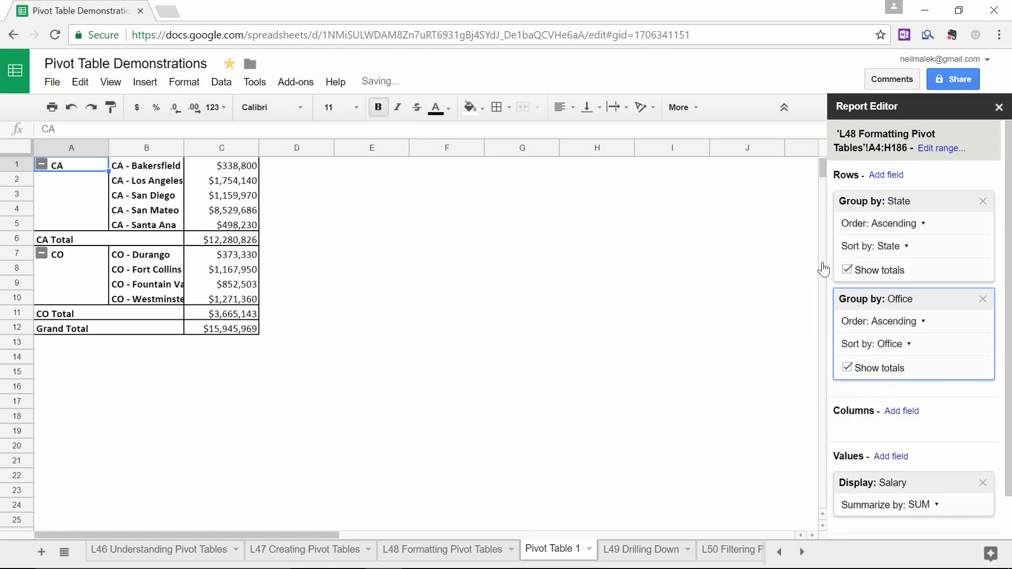